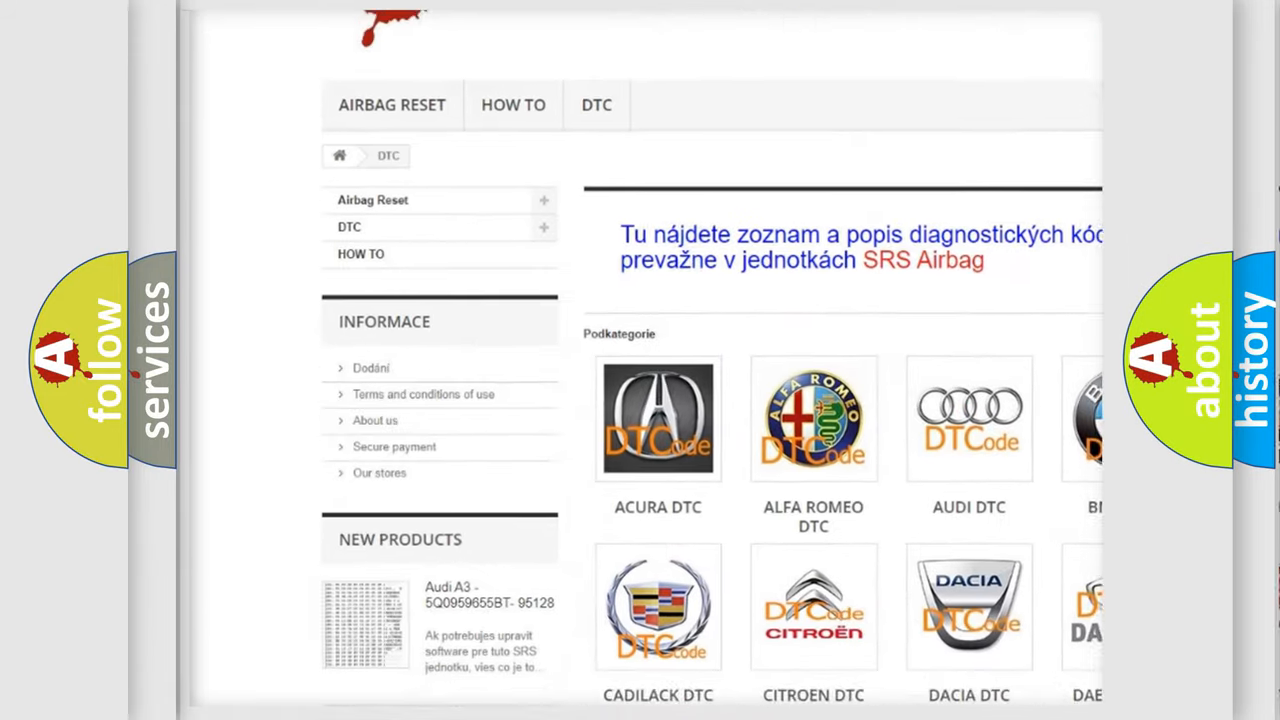
scroll(down, 3)
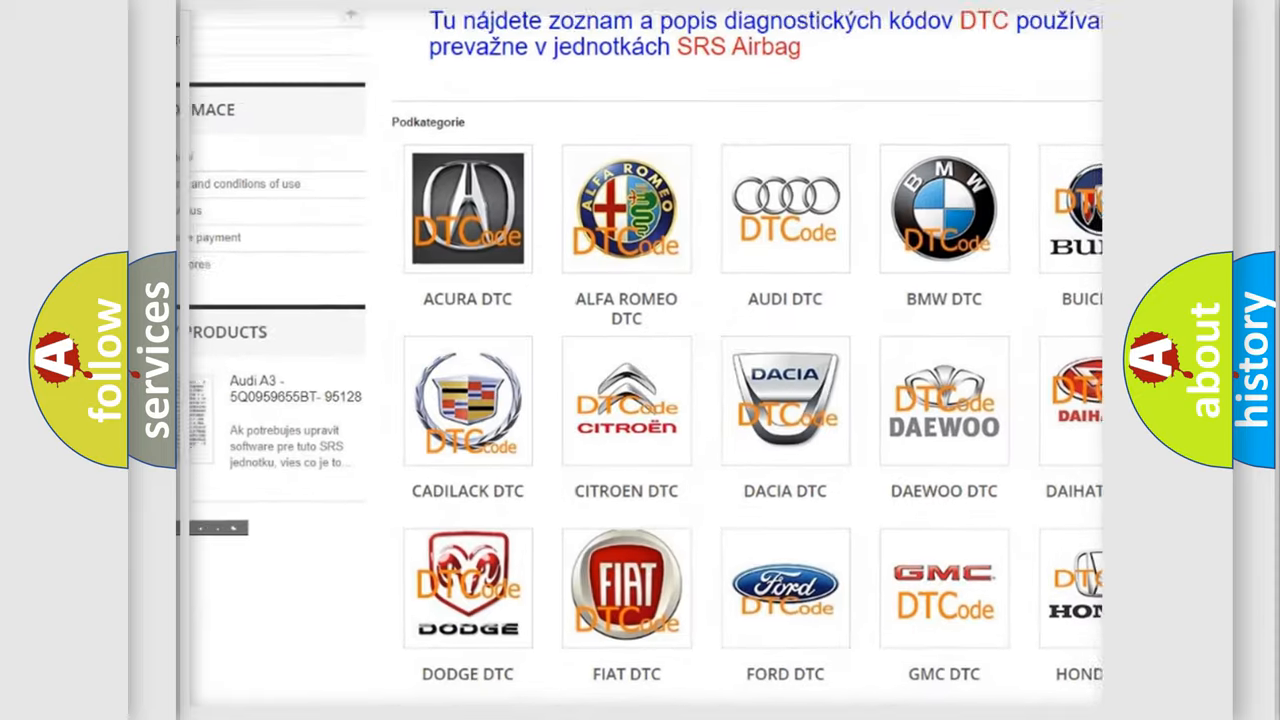
scroll(down, 3)
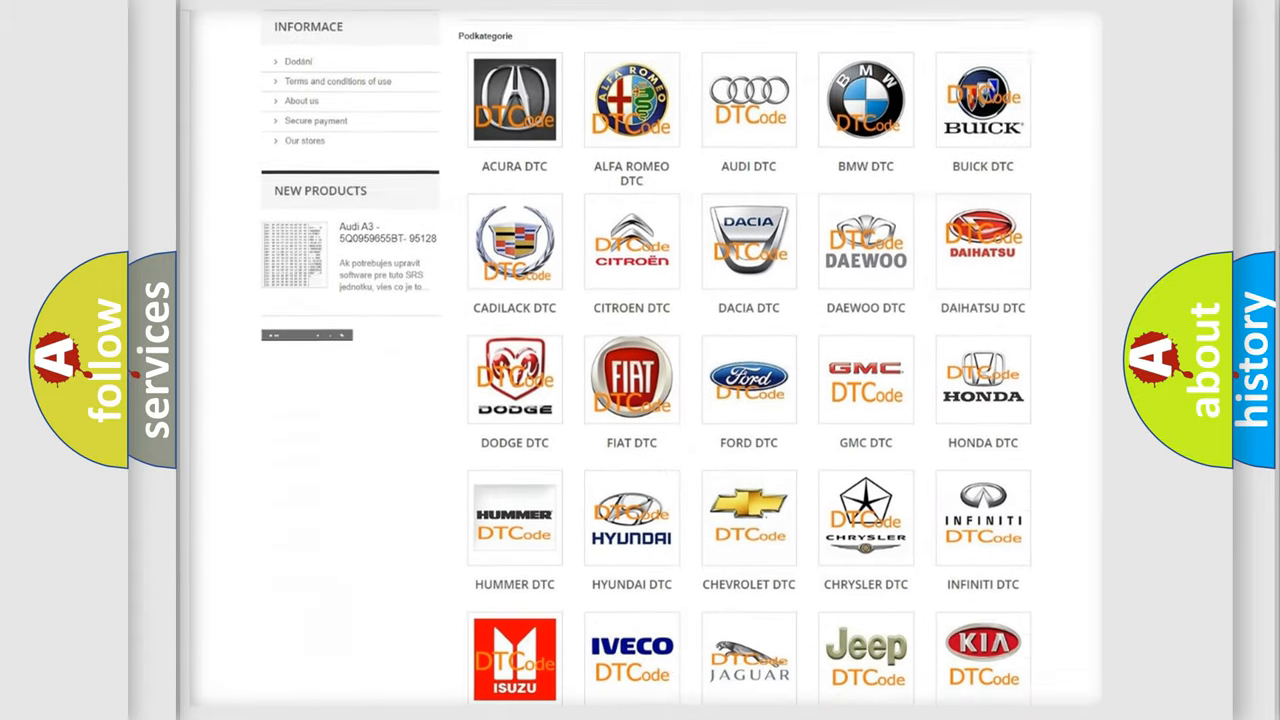
scroll(down, 3)
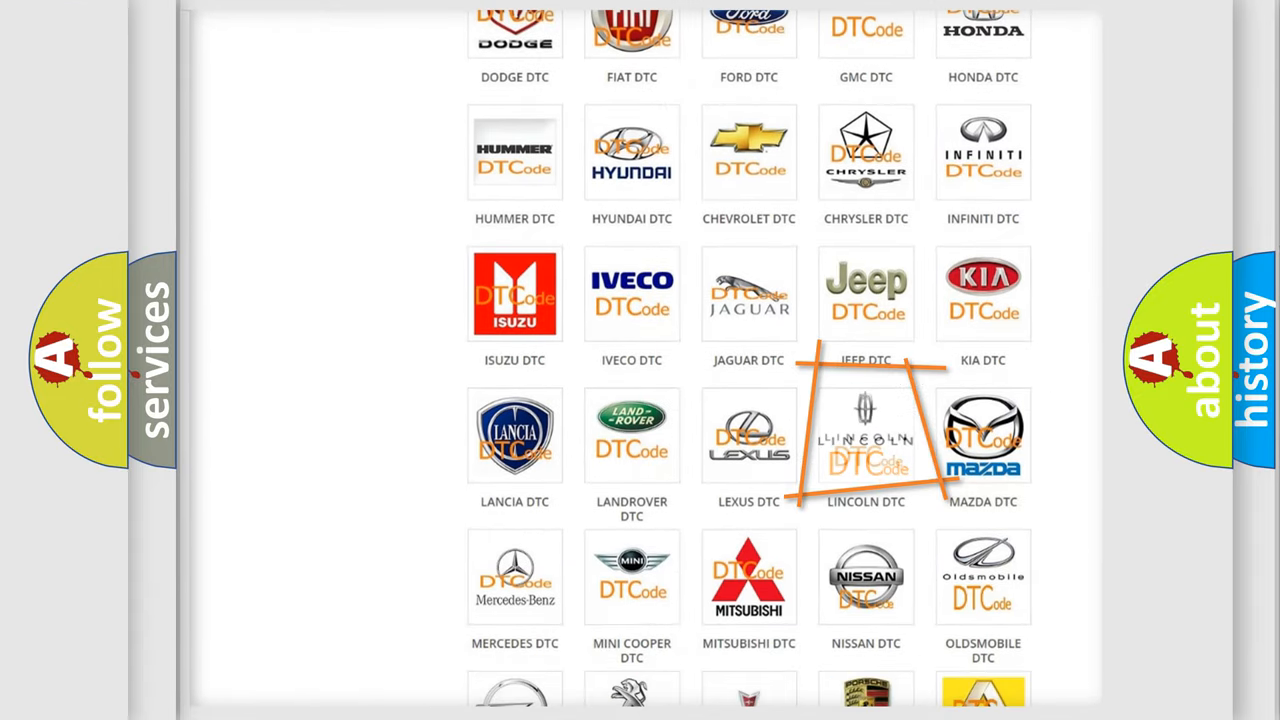